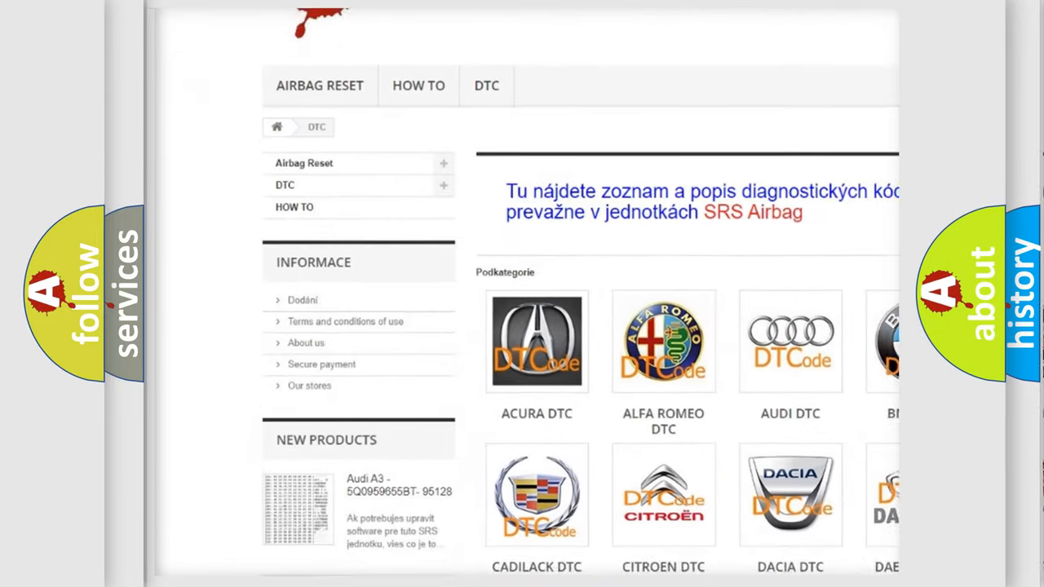
scroll(down, 3)
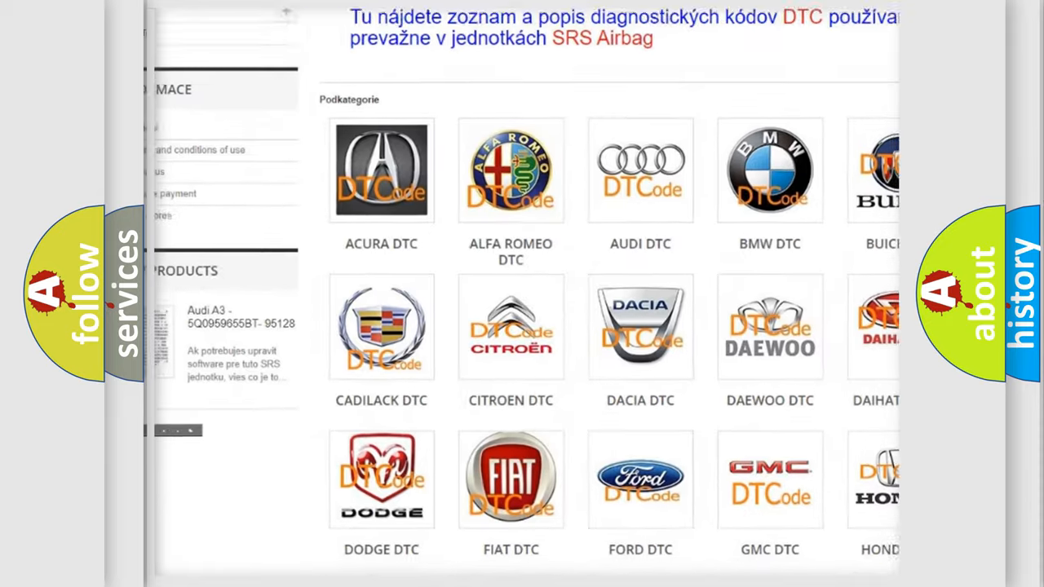
scroll(down, 3)
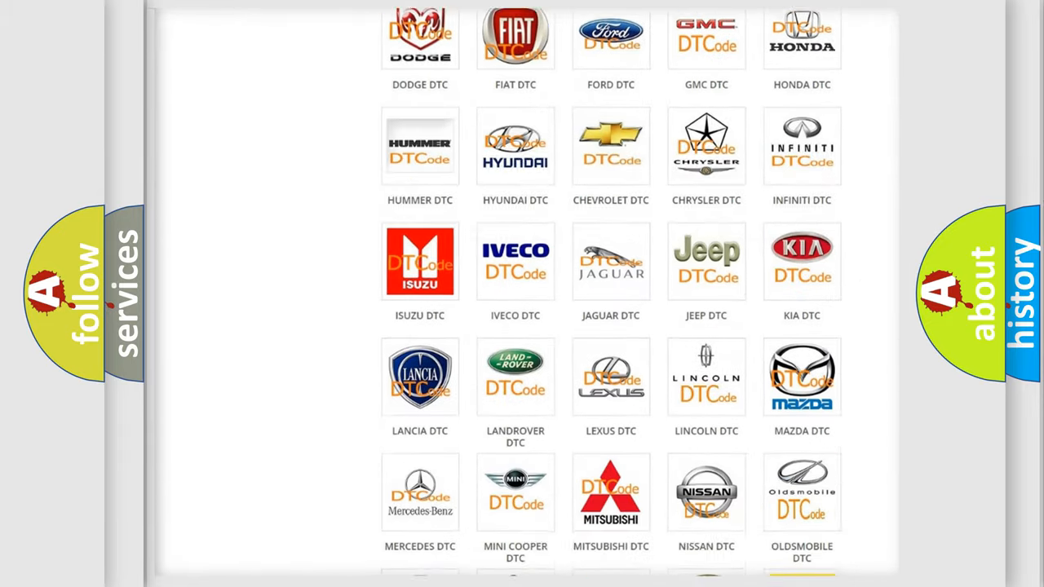
scroll(down, 3)
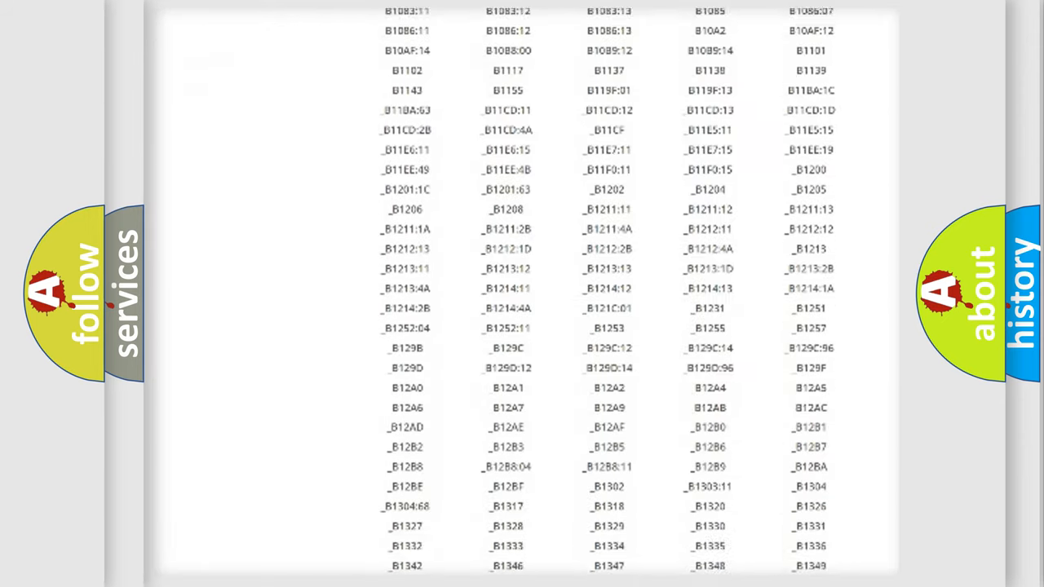
scroll(down, 3)
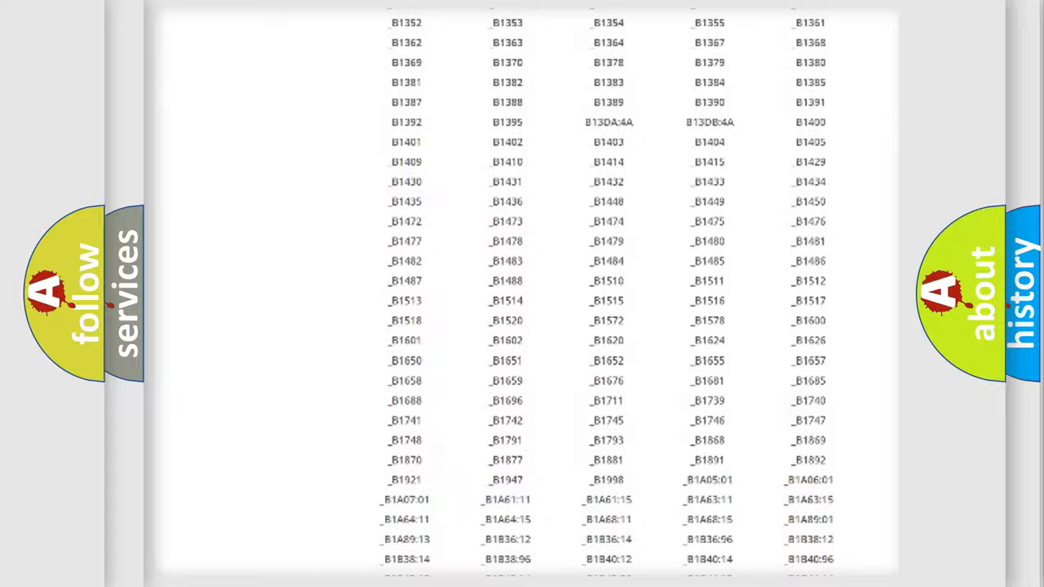